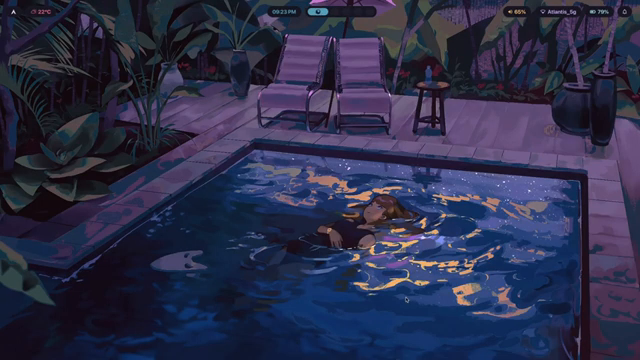
Step: Apply the grayscale theme, bringing in the pale rose wallpaper
{"action": "left_click", "coordinate": [319, 11]}
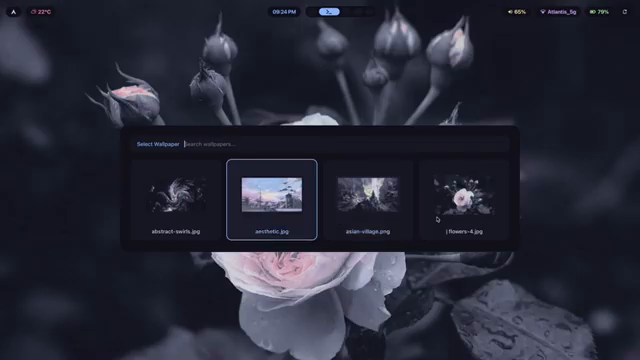
Step: Pick the abstract-swirls.jpg thumbnail as the desktop background
{"action": "left_click", "coordinate": [178, 189]}
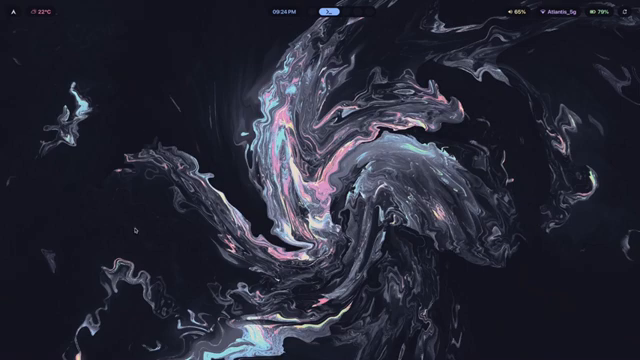
{"action": "mouse_move", "coordinate": [37, 32]}
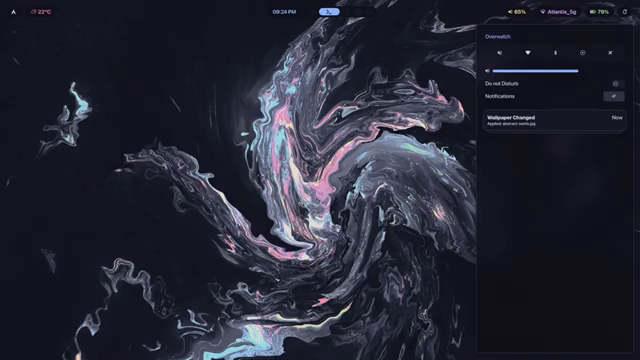
{"action": "mouse_move", "coordinate": [485, 46]}
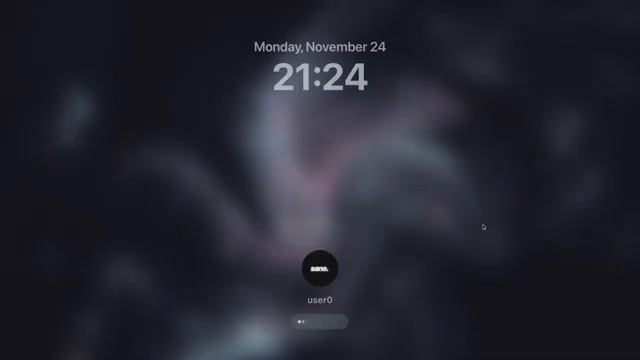
Step: Enter the account password into the Hyprlock field
{"action": "type", "text": "password"}
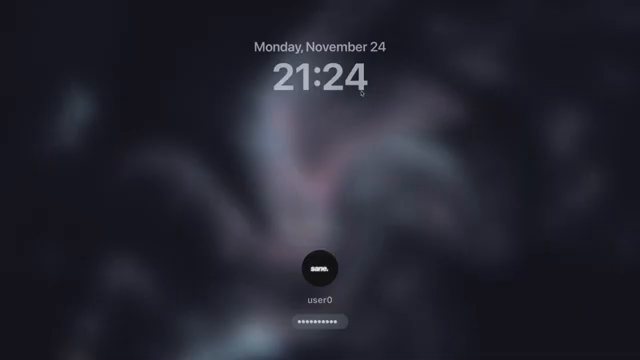
{"action": "mouse_move", "coordinate": [357, 63]}
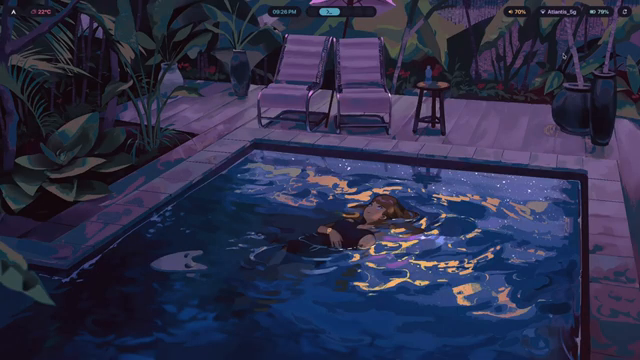
{"action": "mouse_move", "coordinate": [137, 270]}
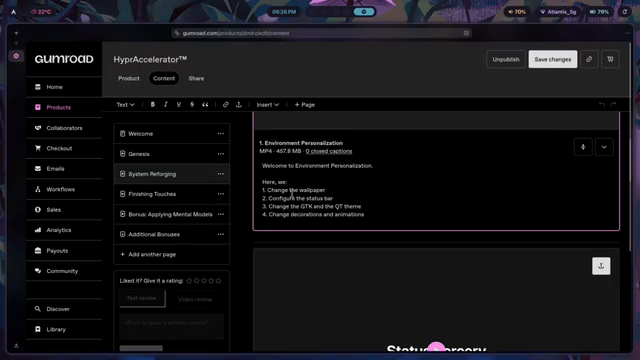
Step: Scroll through the HyprAccelerator System Reforging lesson outline
{"action": "scroll", "scroll_direction": "down", "scroll_amount": 3}
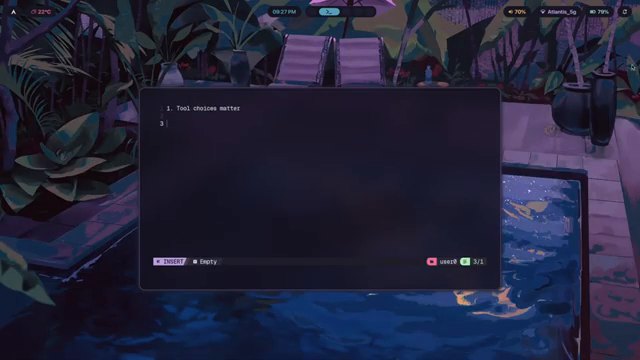
{"action": "mouse_move", "coordinate": [323, 153]}
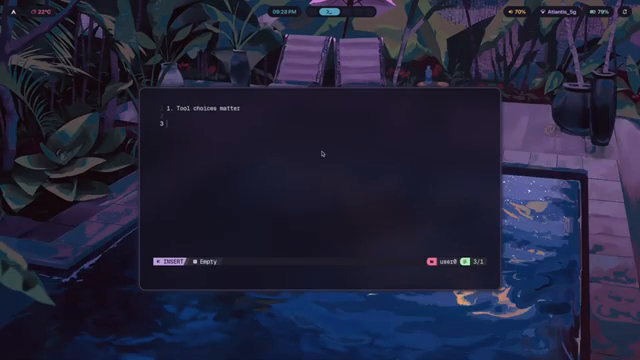
{"action": "mouse_move", "coordinate": [424, 215]}
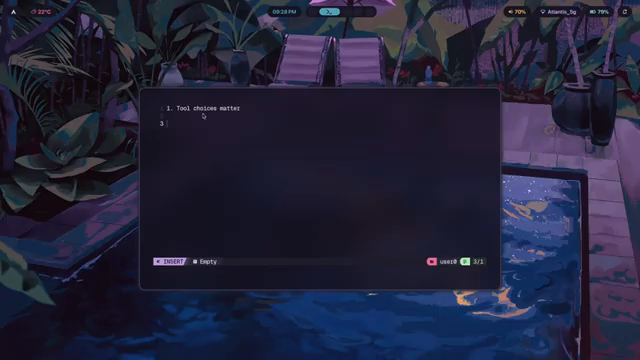
{"action": "mouse_move", "coordinate": [347, 125]}
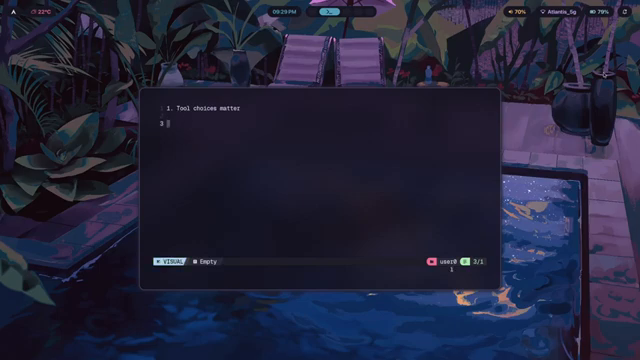
Step: Delete the blank line under '1. Tool choices matter' and leave insert mode
{"action": "key", "text": "i"}
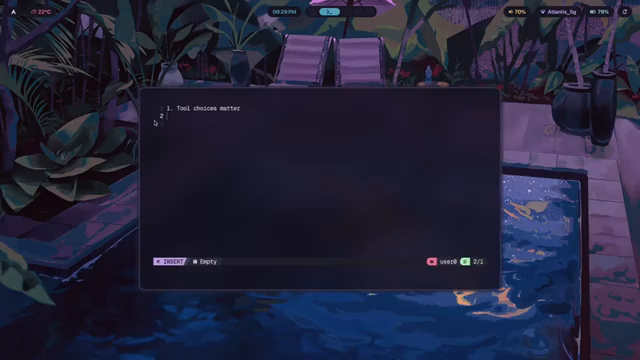
{"action": "key", "text": "Escape"}
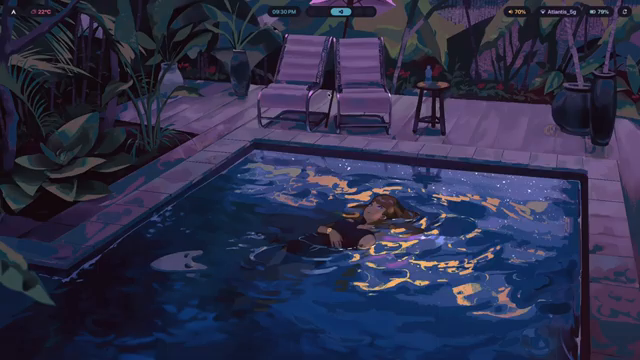
{"action": "mouse_move", "coordinate": [78, 105]}
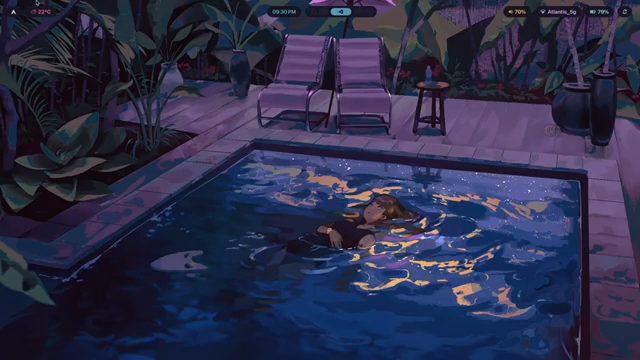
{"action": "mouse_move", "coordinate": [592, 48]}
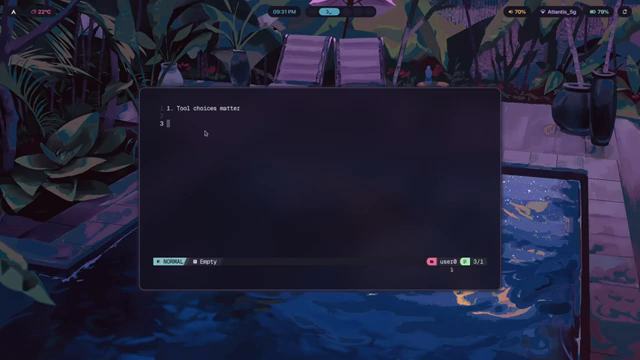
Step: Type '2. Config organization' as the second lesson and exit insert mode
{"action": "type", "text": "2. Confi"}
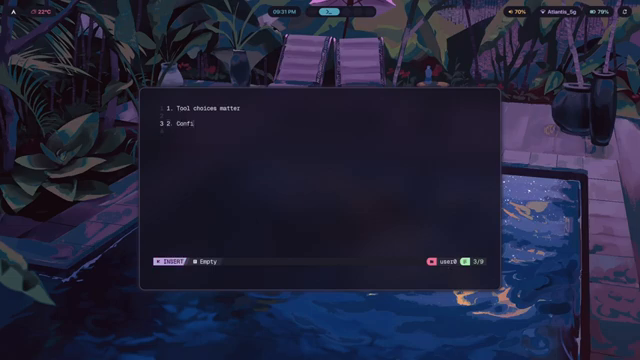
{"action": "type", "text": "organization"}
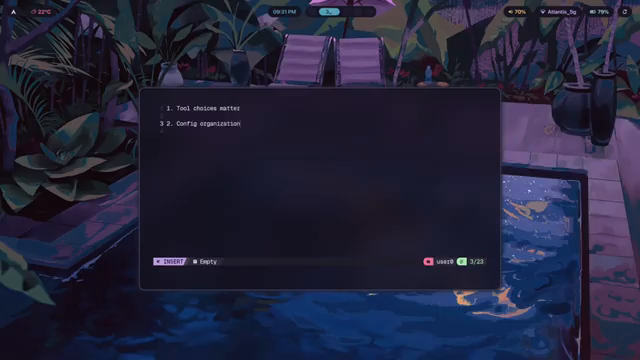
{"action": "key", "text": "Escape"}
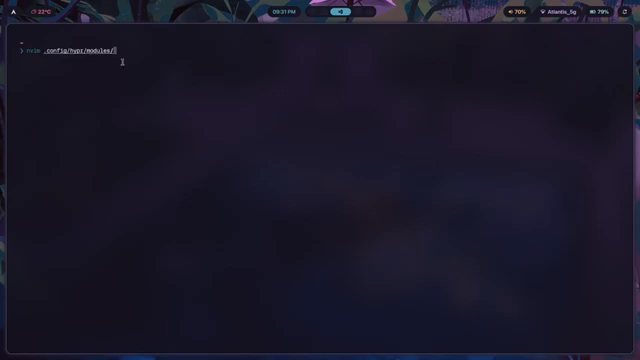
Step: Open .config/hypr/hyprland.conf in Neovim using path completion
{"action": "key", "text": "BackSpace"}
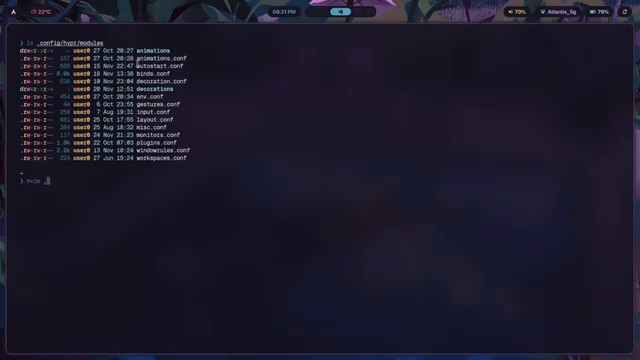
{"action": "type", "text": ".config/hypr/h"}
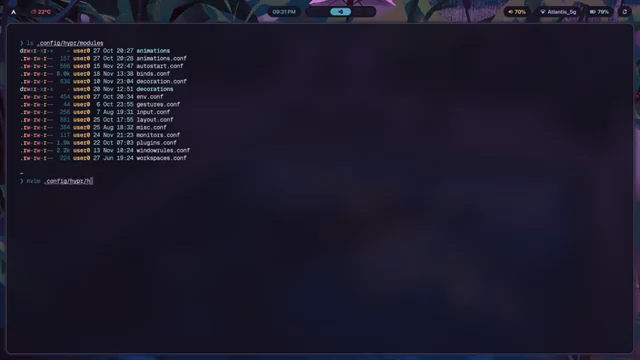
{"action": "key", "text": "Return"}
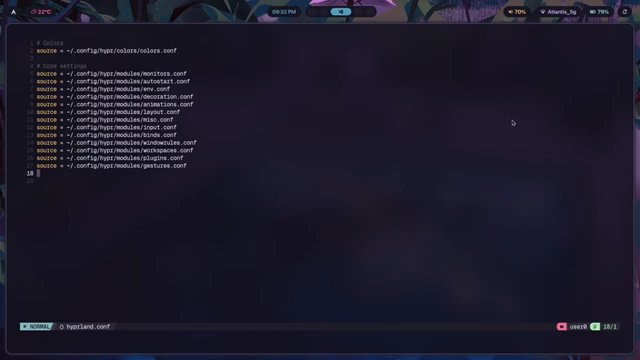
{"action": "mouse_move", "coordinate": [88, 155]}
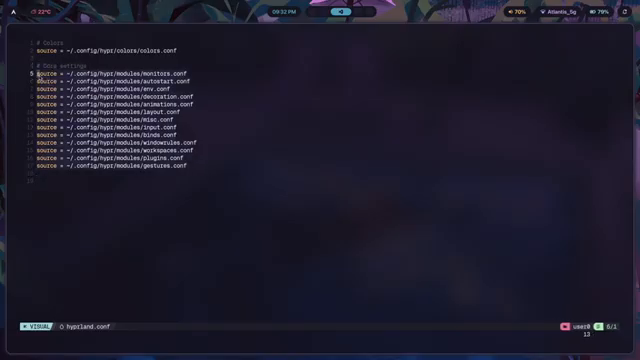
Step: Leave visual mode on the source lines and bring up the theme picker
{"action": "key", "text": "Escape"}
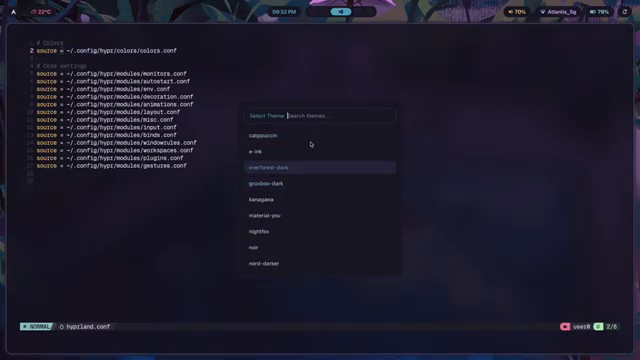
Step: Apply everforest-dark, scroll the theme list, and type 'ls .config/hypr/modules'
{"action": "left_click", "coordinate": [282, 165]}
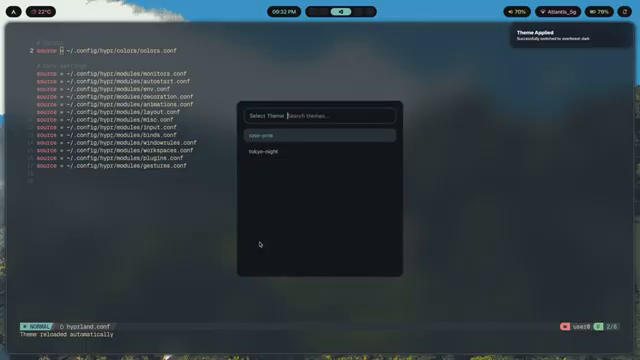
{"action": "scroll", "scroll_direction": "down", "scroll_amount": 3}
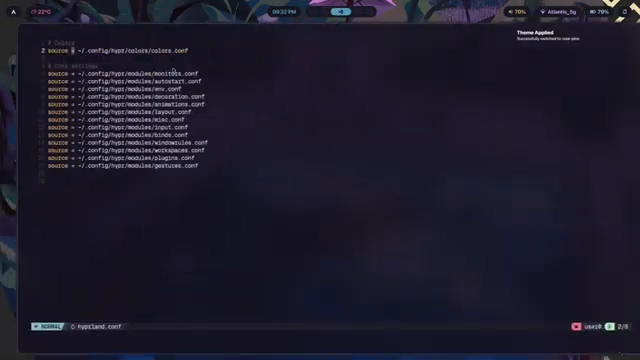
{"action": "type", "text": "ls .config/hypr/modules"}
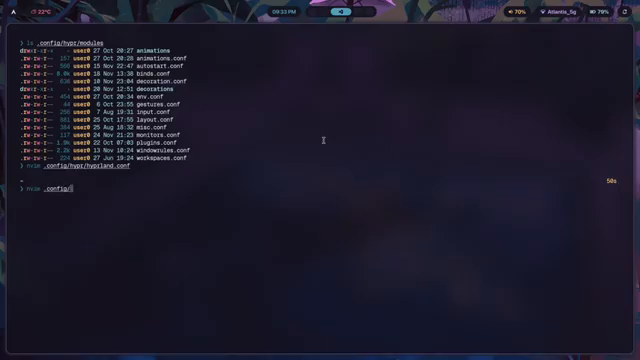
Step: Type the nvim path toward .config/hypr/modules/env.conf
{"action": "type", "text": "hypr/"}
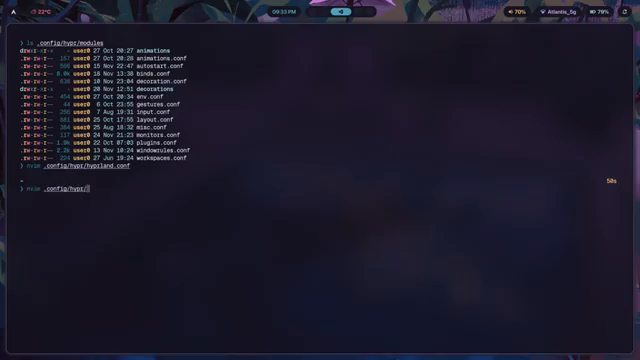
{"action": "type", "text": "env."}
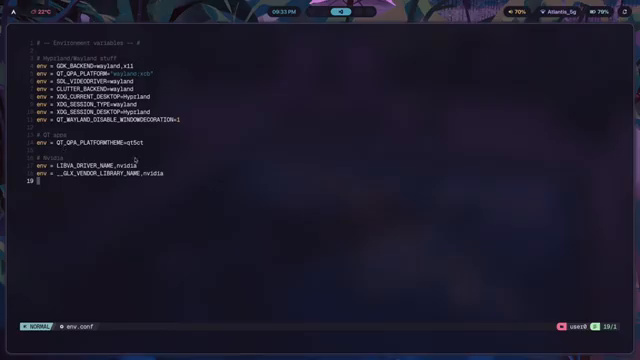
{"action": "mouse_move", "coordinate": [586, 227]}
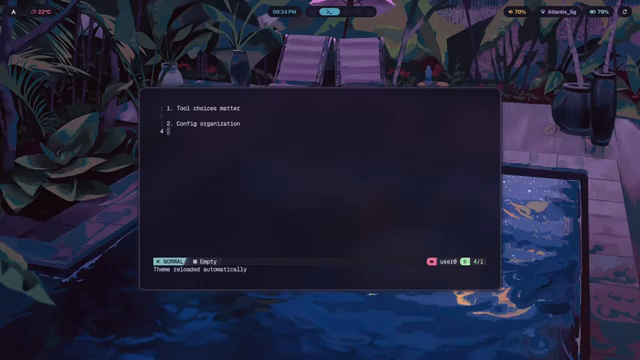
Step: Type '3. Keybinds' as the third lesson, move below it, and enter visual mode
{"action": "type", "text": "3. Keybinds"}
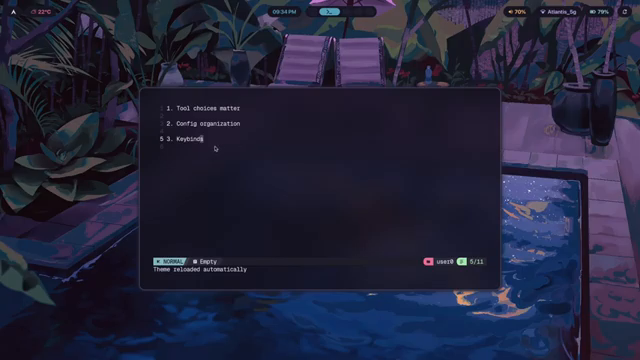
{"action": "key", "text": "enter"}
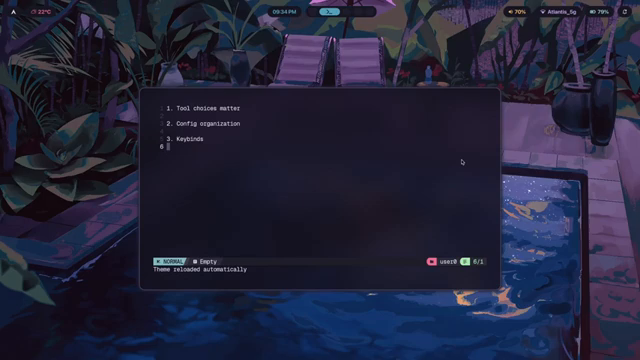
{"action": "mouse_move", "coordinate": [461, 160]}
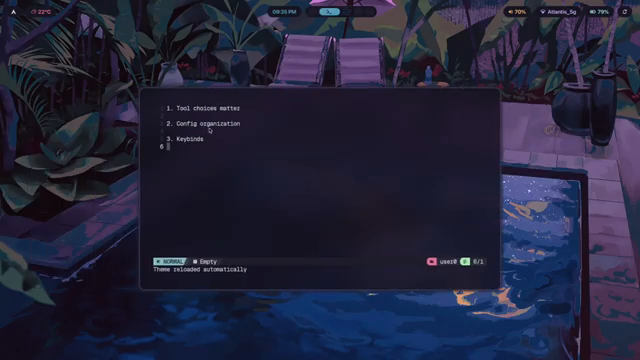
{"action": "key", "text": "v"}
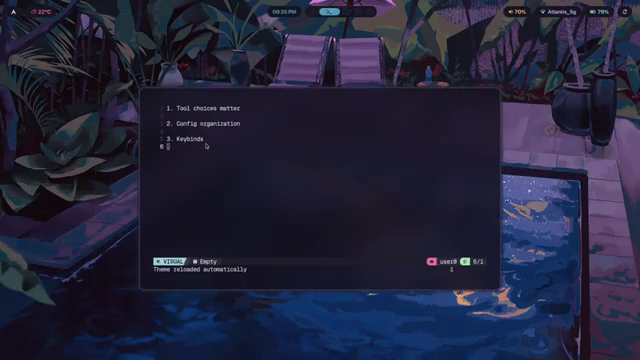
{"action": "key", "text": "Escape"}
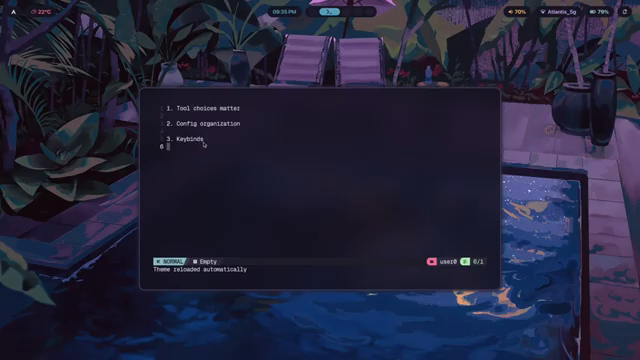
{"action": "mouse_move", "coordinate": [270, 131]}
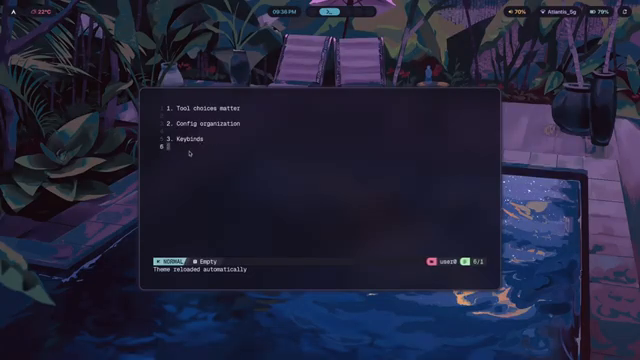
{"action": "mouse_move", "coordinate": [238, 148]}
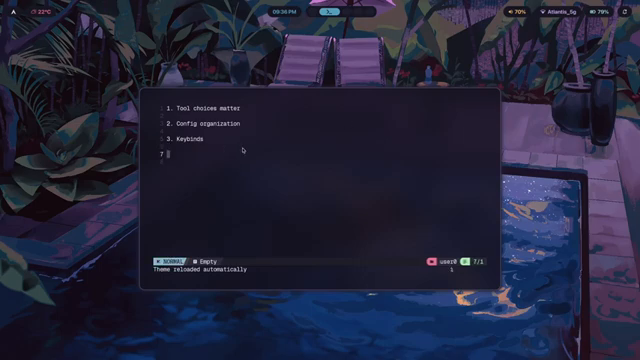
Step: Type '4. Aesthetics over function' as the fourth lesson and leave insert mode
{"action": "type", "text": "4."}
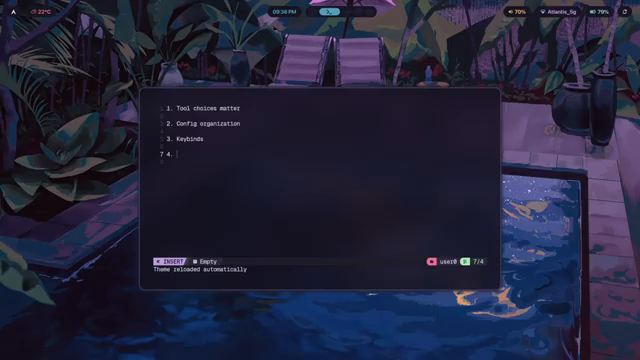
{"action": "type", "text": "Aesthetics over function"}
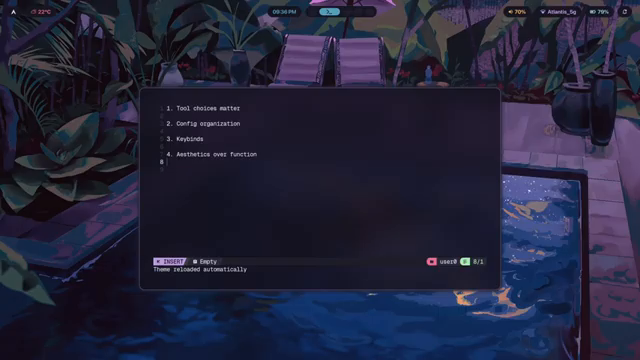
{"action": "key", "text": "Escape"}
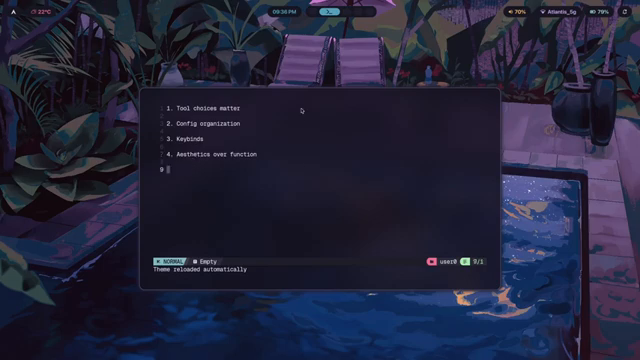
{"action": "mouse_move", "coordinate": [233, 172]}
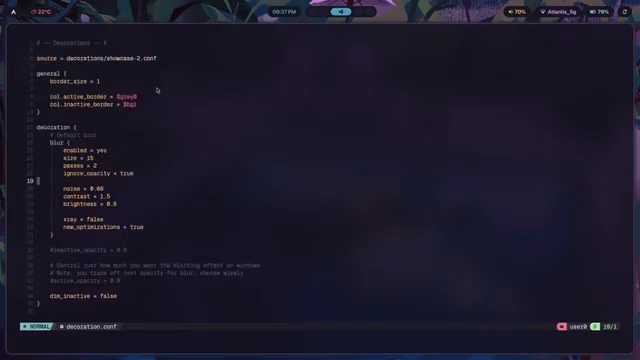
{"action": "mouse_move", "coordinate": [330, 133]}
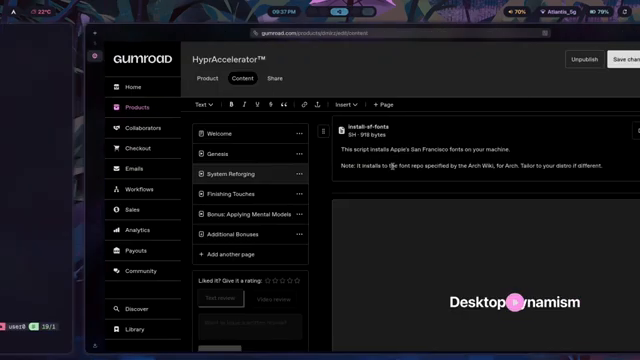
Step: Open the HyprAccelerator Content tab and scroll through its lesson pages
{"action": "left_click", "coordinate": [246, 193]}
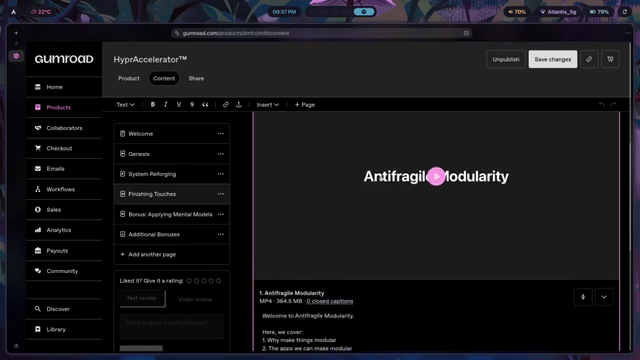
{"action": "scroll", "scroll_direction": "down", "scroll_amount": 3}
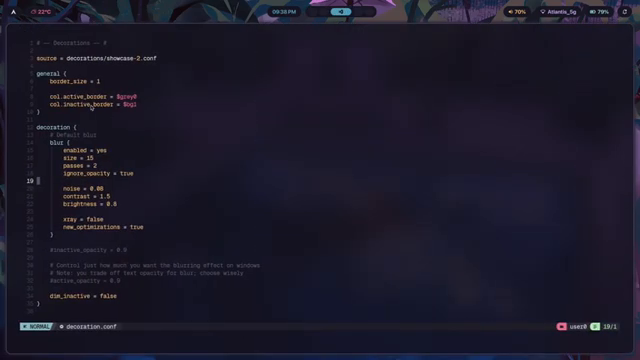
Step: Scroll through decoration.conf before returning to the four-lesson note
{"action": "scroll", "scroll_direction": "down", "scroll_amount": 3}
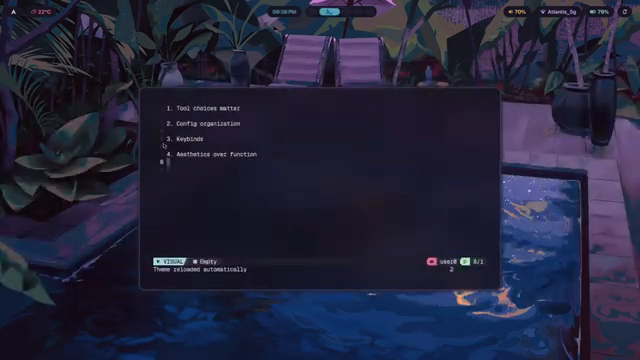
Step: Cancel the visual selection in the lessons note
{"action": "key", "text": "Escape"}
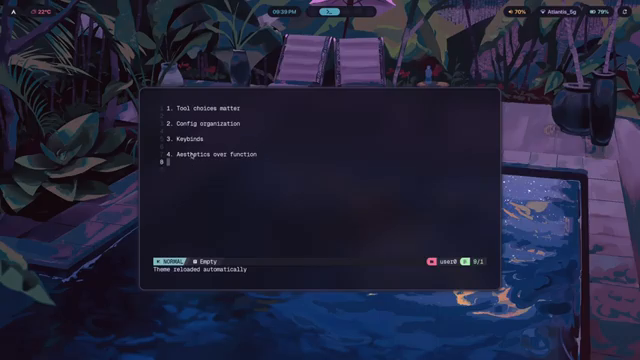
{"action": "mouse_move", "coordinate": [232, 140]}
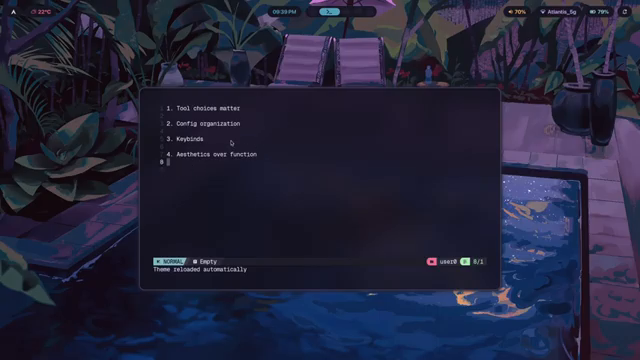
{"action": "mouse_move", "coordinate": [377, 132]}
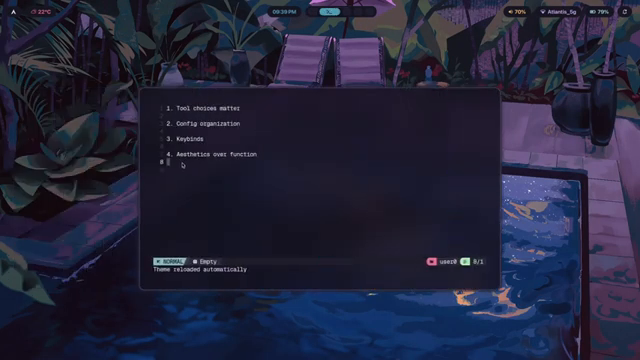
{"action": "mouse_move", "coordinate": [366, 132]}
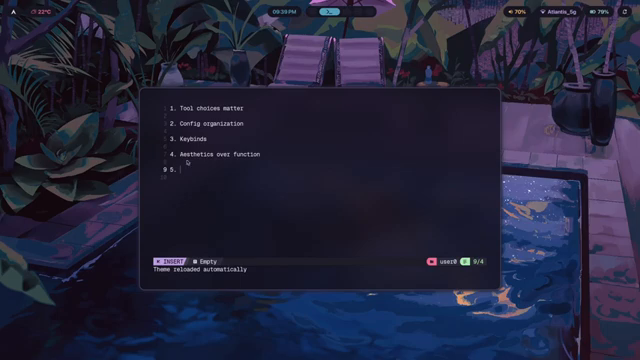
Step: Type 'Scripting and automation' to complete the fifth lesson
{"action": "type", "text": "Scripting and automation"}
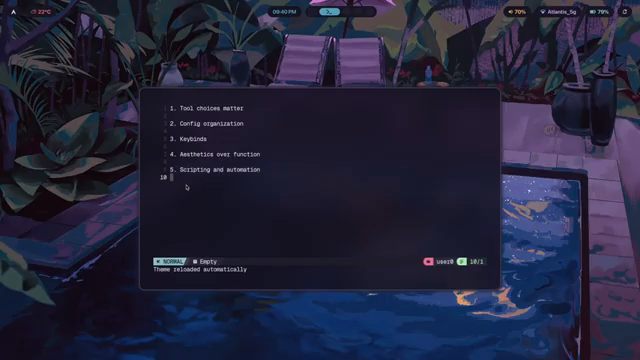
{"action": "mouse_move", "coordinate": [277, 167]}
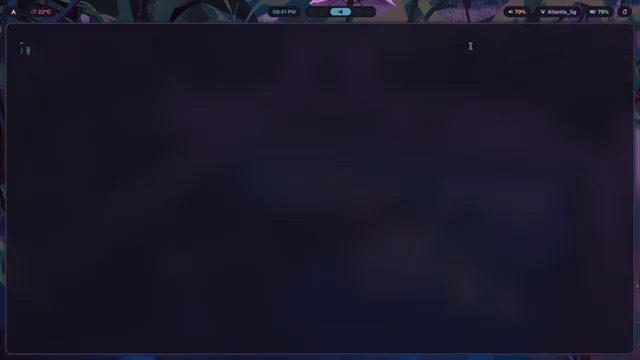
{"action": "mouse_move", "coordinate": [118, 60]}
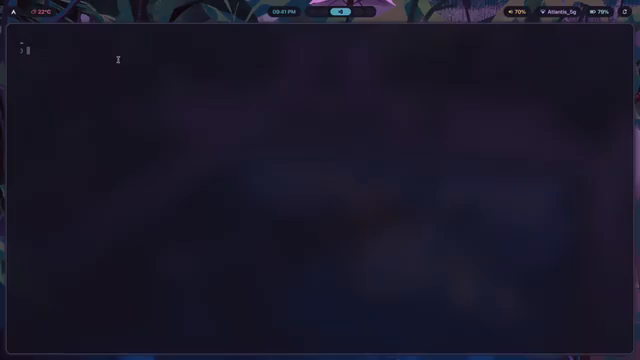
{"action": "mouse_move", "coordinate": [68, 51]}
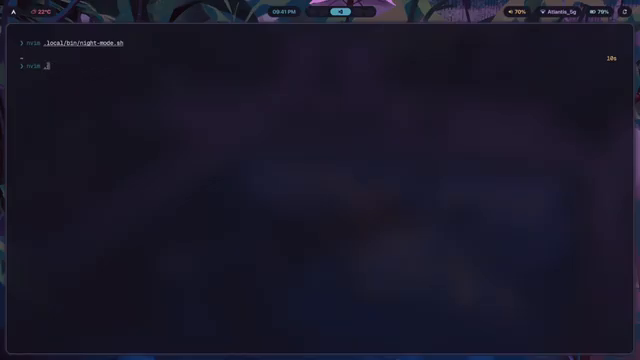
Step: Run 'nvim .local/bin/blitz-mode.sh' in Kitty
{"action": "key", "text": "Enter"}
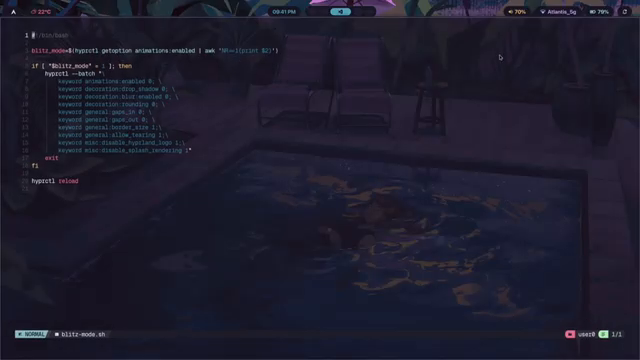
{"action": "mouse_move", "coordinate": [350, 258]}
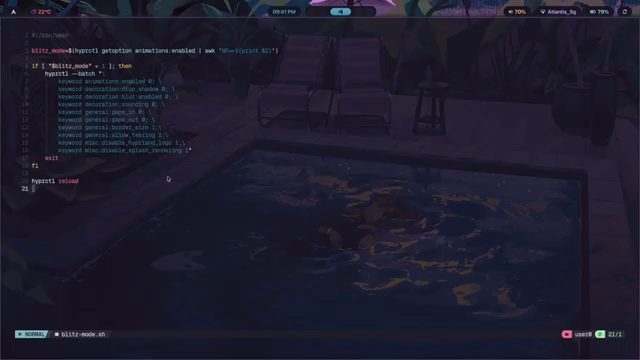
{"action": "mouse_move", "coordinate": [388, 177]}
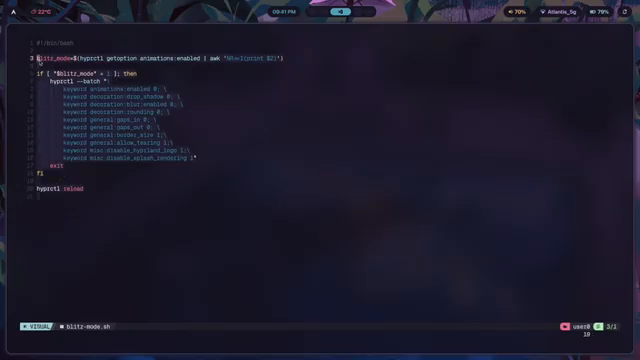
Step: Leave the blitz-mode script and return to the five-lesson note
{"action": "key", "text": "Escape"}
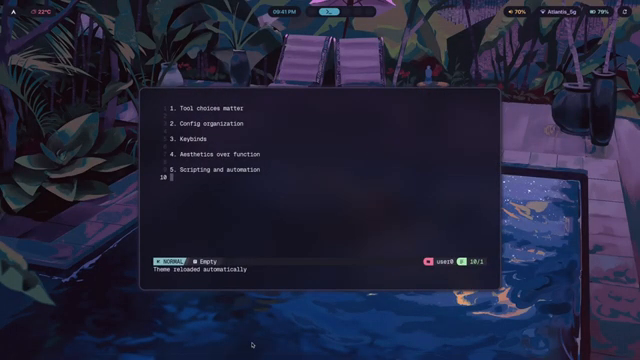
{"action": "mouse_move", "coordinate": [243, 184]}
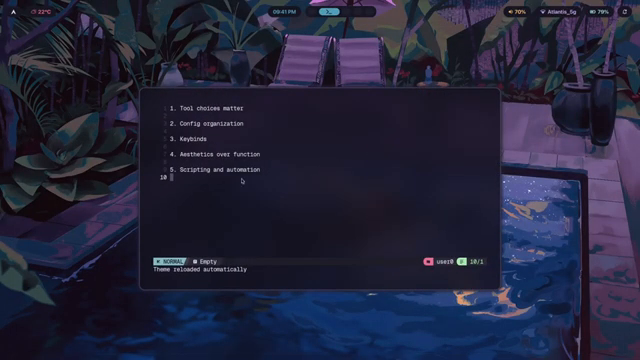
{"action": "mouse_move", "coordinate": [300, 80]}
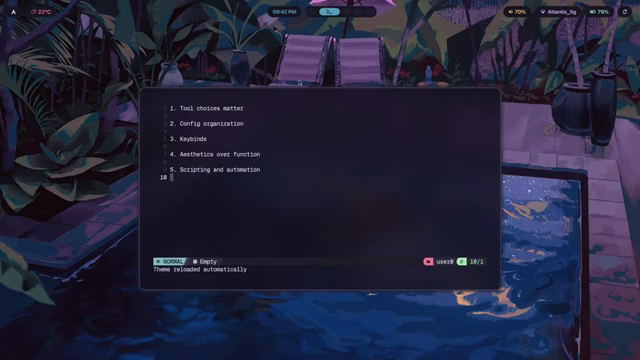
{"action": "mouse_move", "coordinate": [209, 177]}
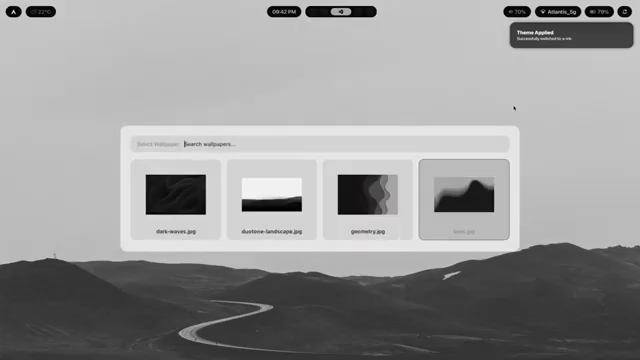
Step: Pick the lines.jpg thumbnail in the wallpaper switcher
{"action": "left_click", "coordinate": [455, 195]}
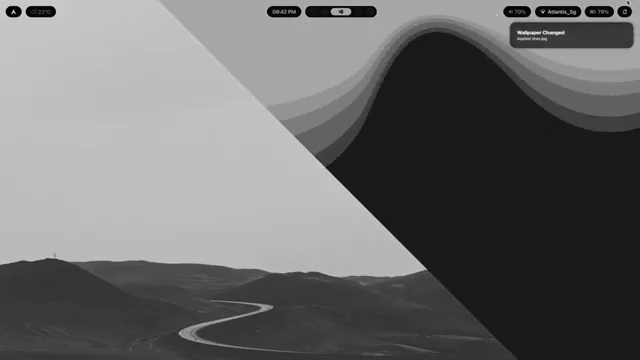